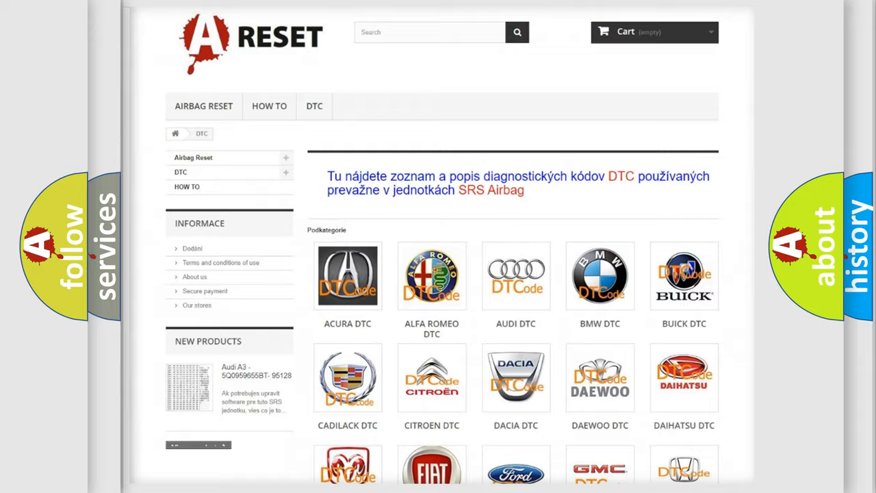
Scroll the DTC brand grid down to the Mercedes–Oldsmobile row, bringing Lexus into view
scroll(down, 3)
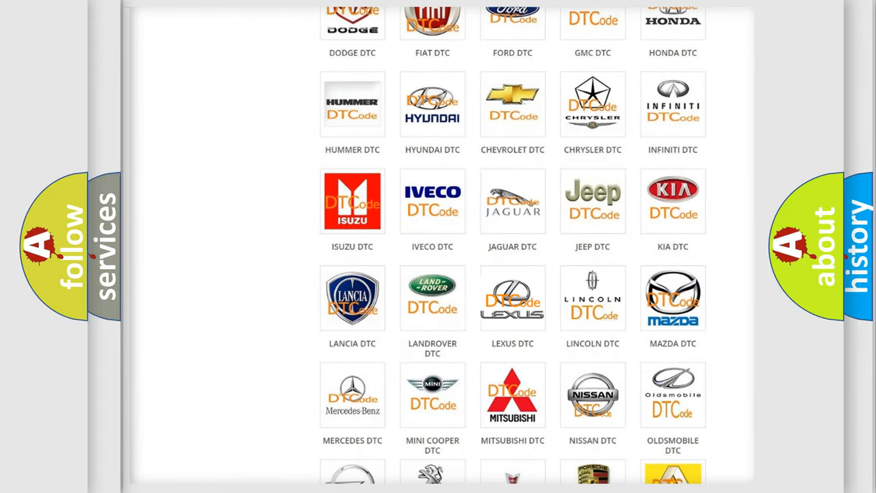
Open the Lexus DTC tile and scroll through its trouble-code subcategory grid, then back up
click(512, 298)
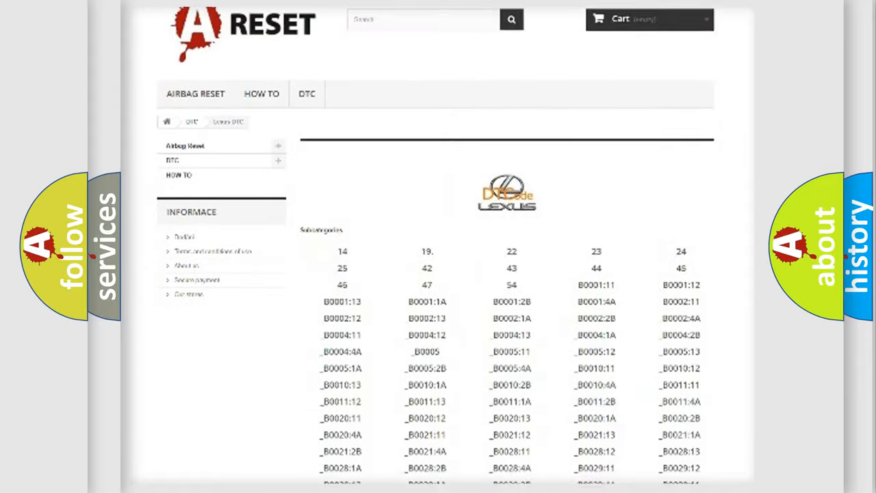
scroll(down, 3)
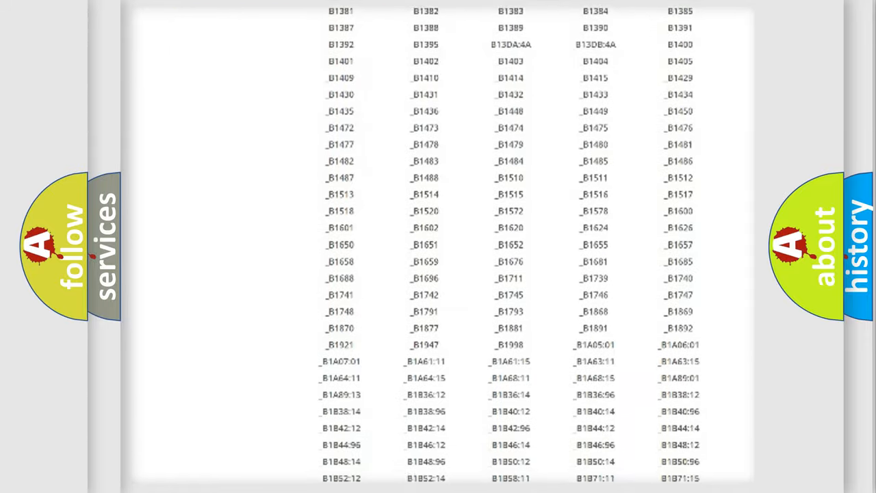
scroll(up, 3)
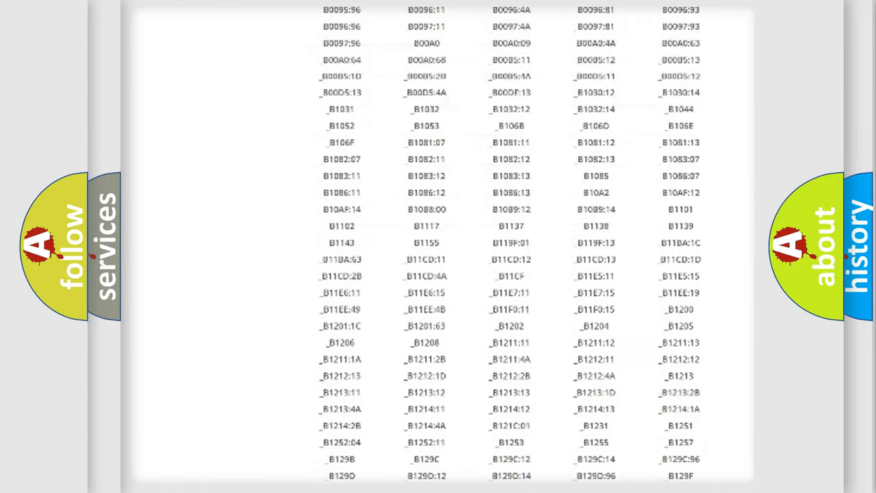
scroll(up, 3)
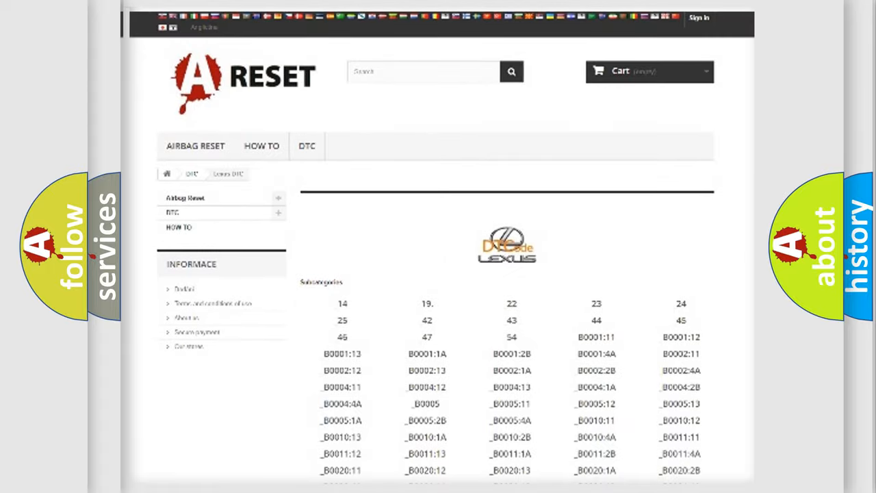